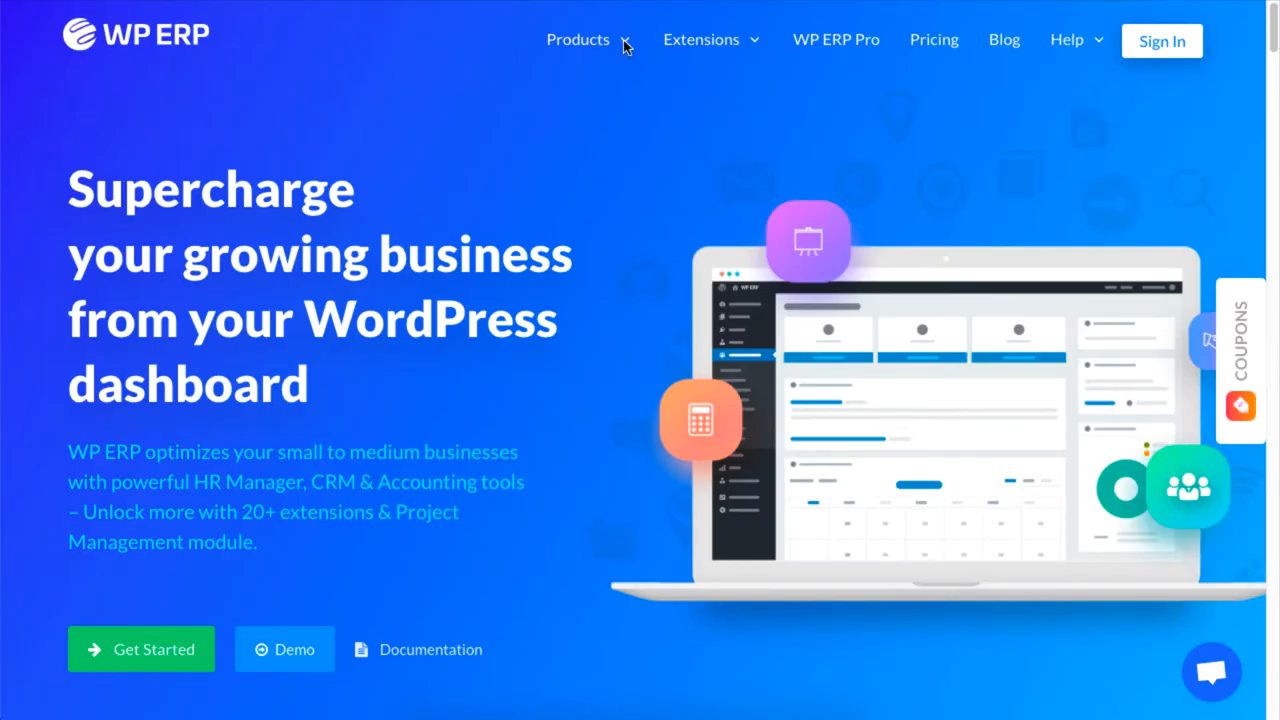
# Go to Accounting > Transactions > Sales and bring up the New Transaction choices.
pyautogui.click(700, 40)
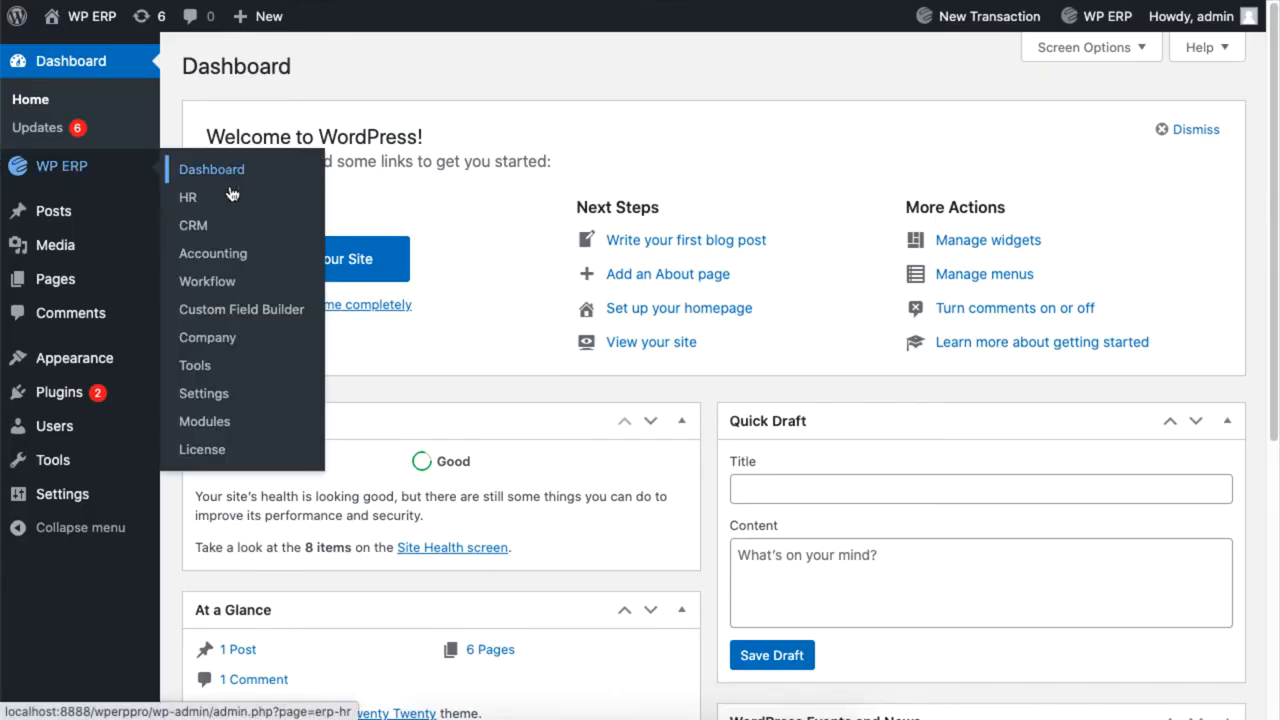
pyautogui.moveTo(292, 252)
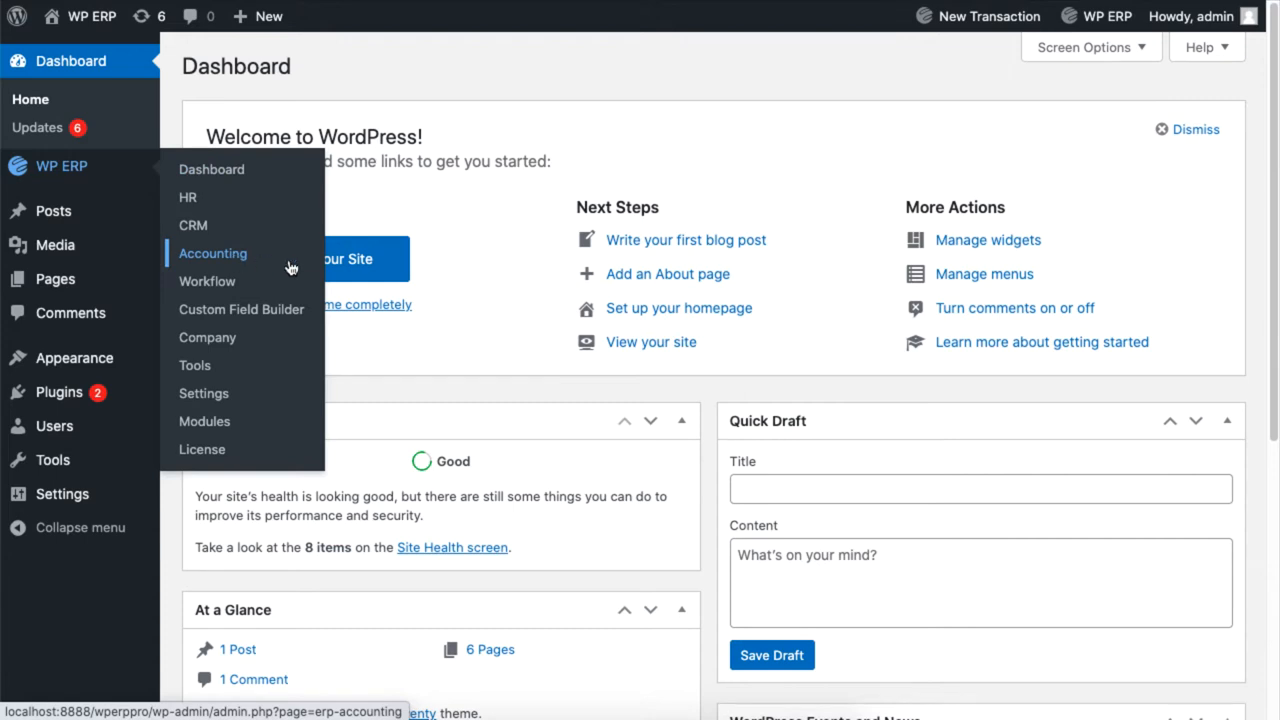
pyautogui.click(212, 252)
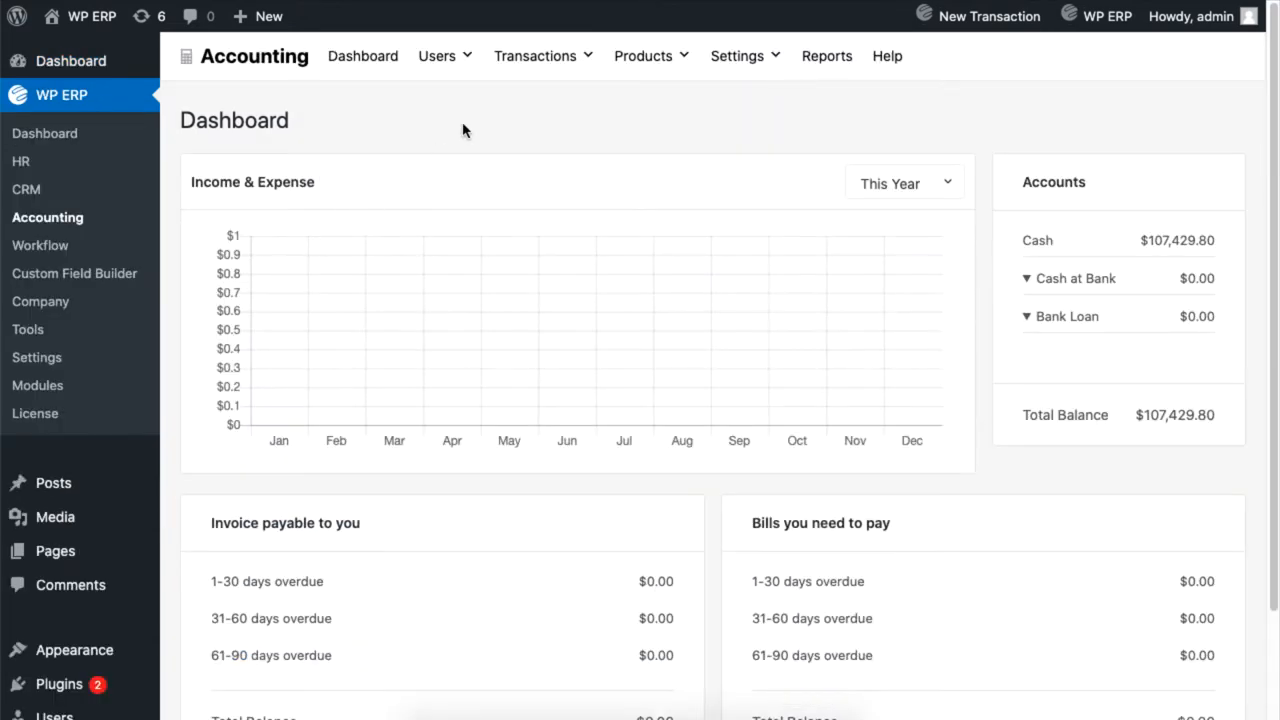
pyautogui.click(536, 56)
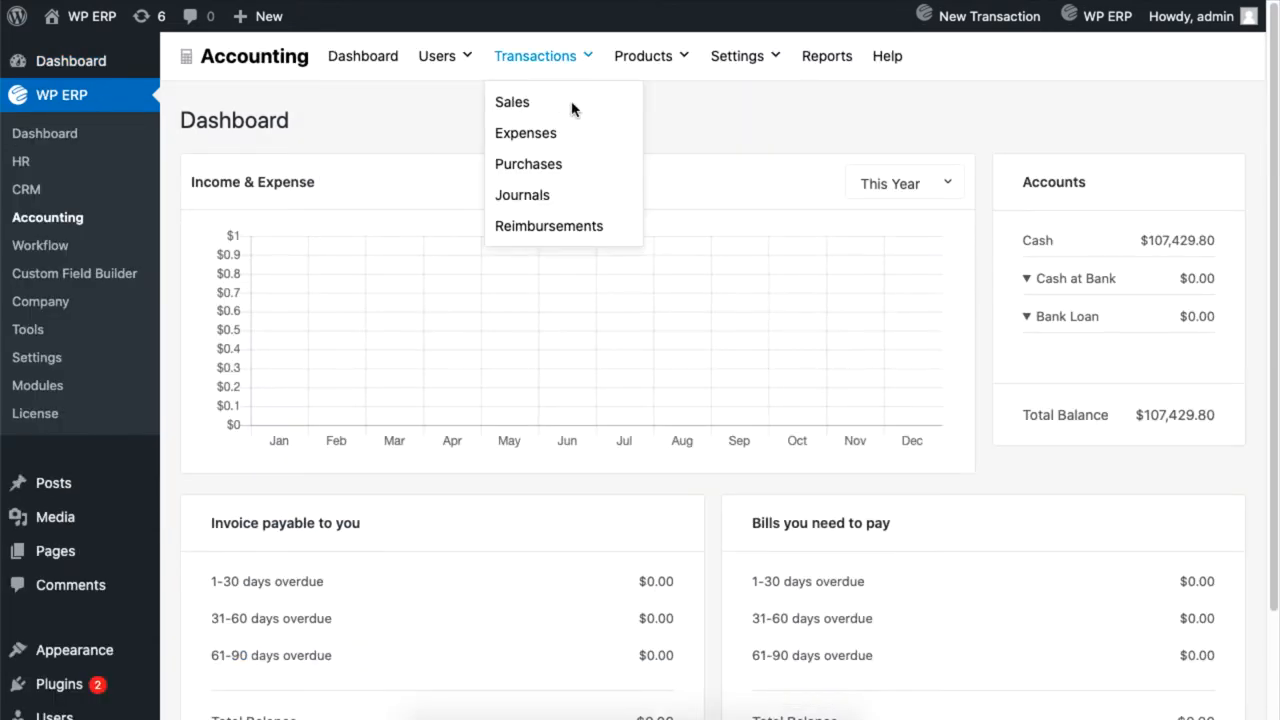
pyautogui.click(512, 100)
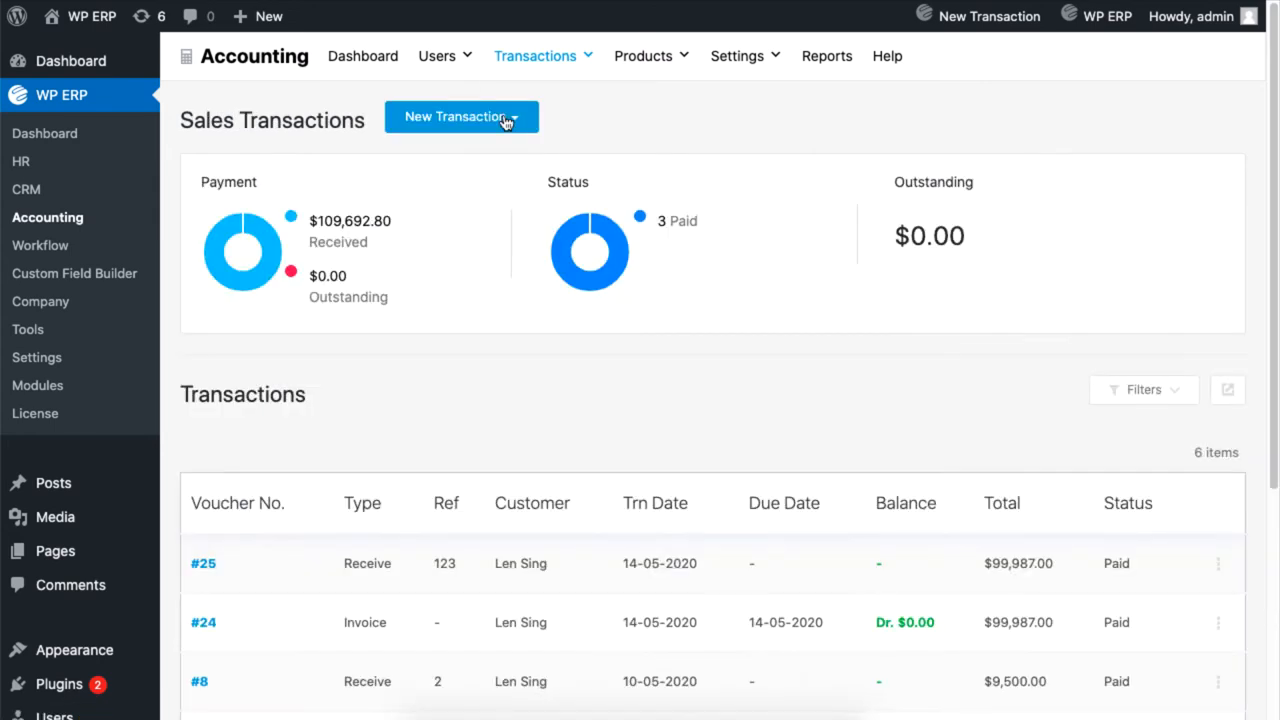
pyautogui.click(460, 116)
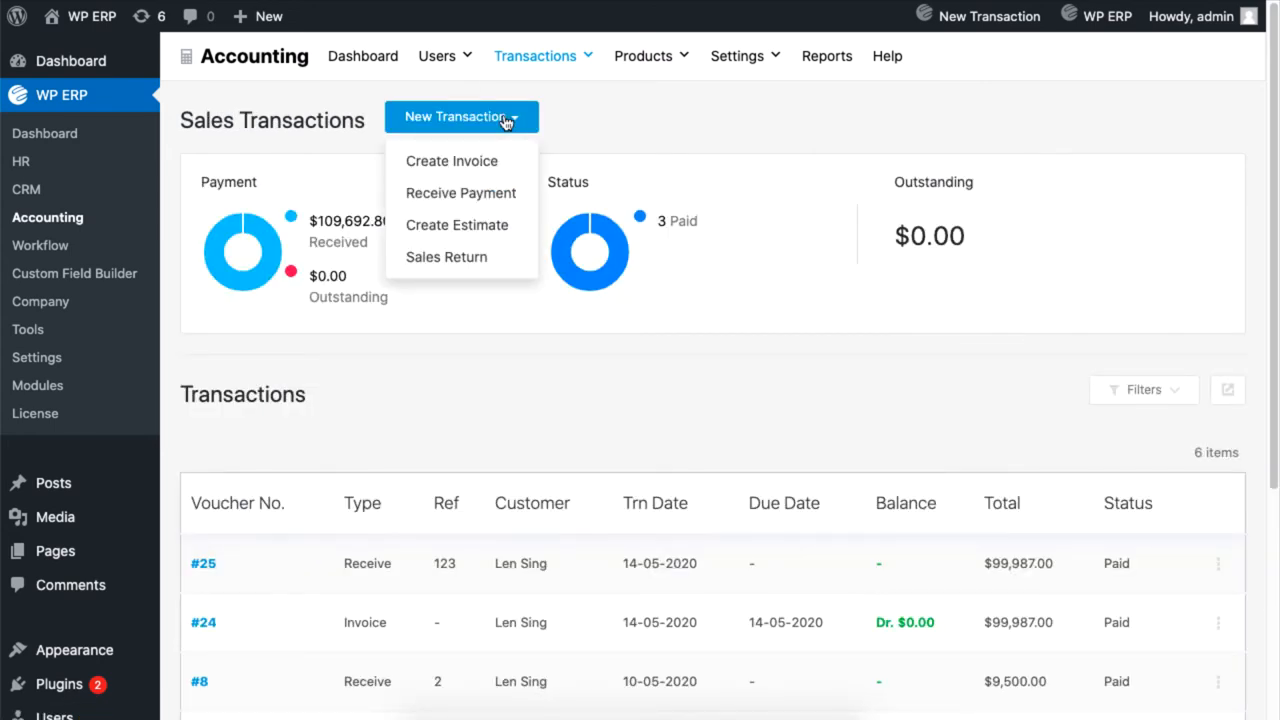
pyautogui.moveTo(446, 256)
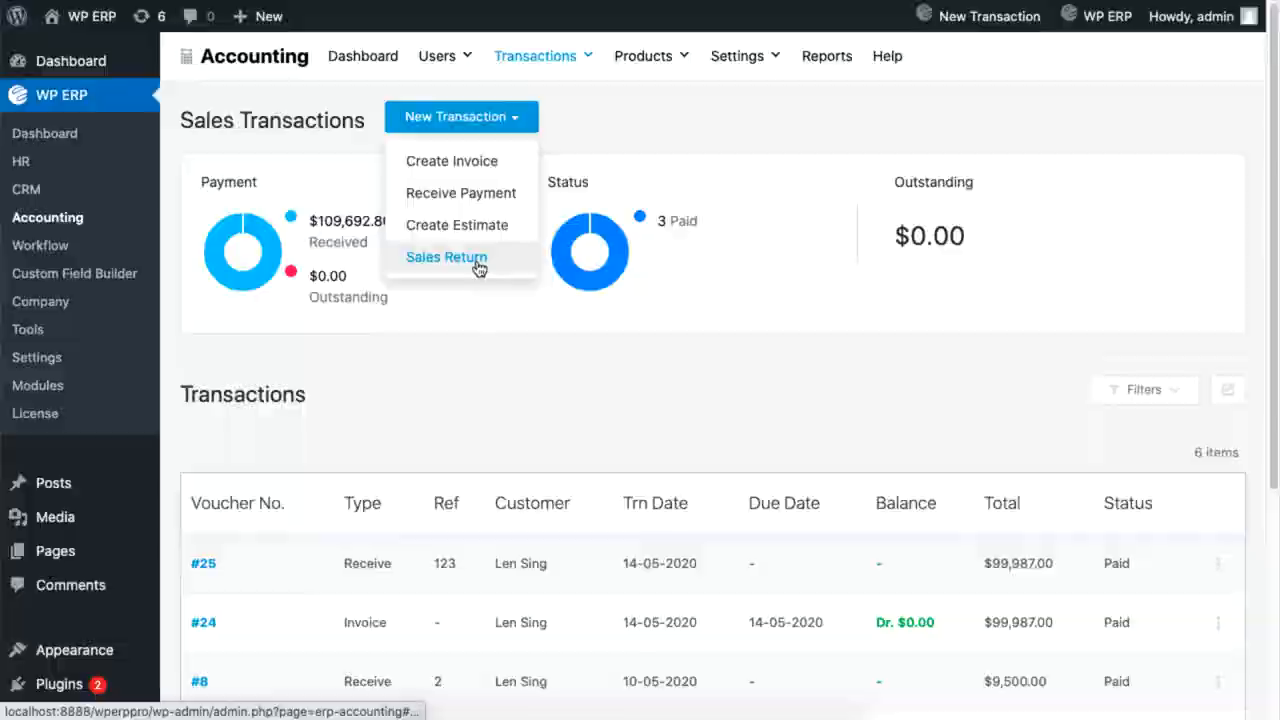
# Start a Sales Return and search for invoice 31.
pyautogui.click(446, 256)
pyautogui.write('31')
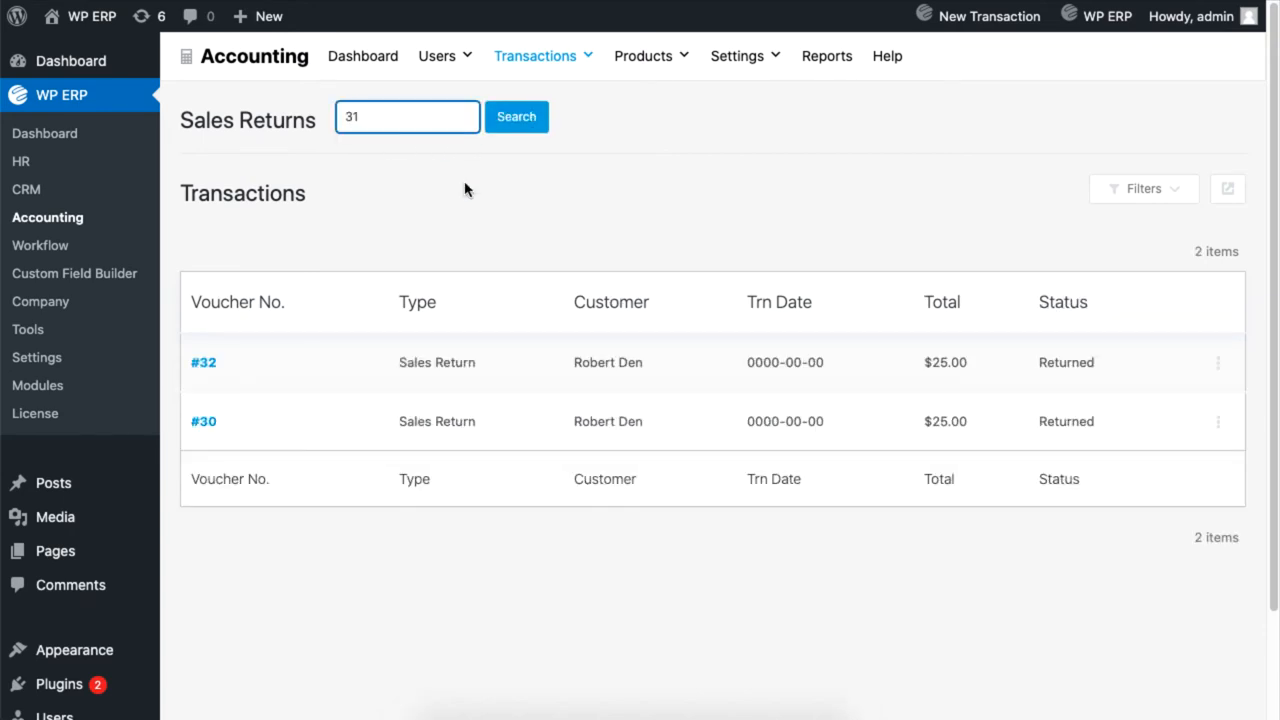
pyautogui.click(516, 116)
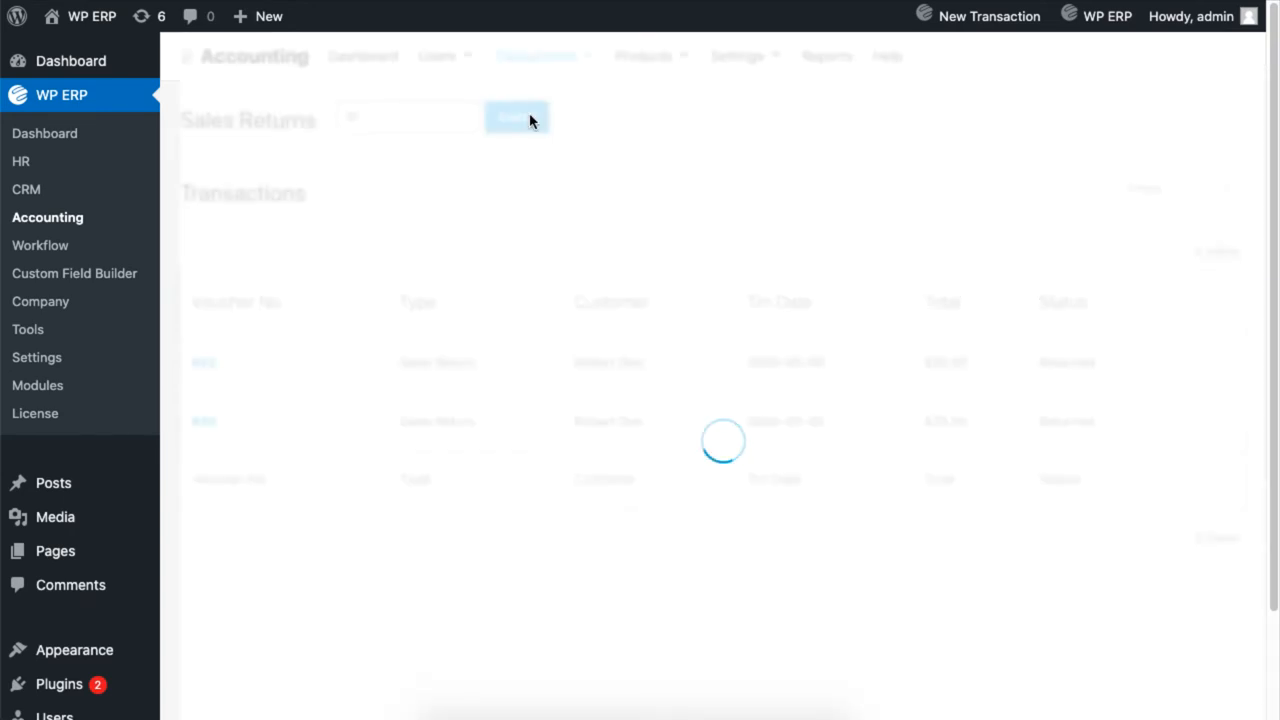
# Load invoice #31's return form and mark the Leather line with quantity 1.
pyautogui.click(516, 116)
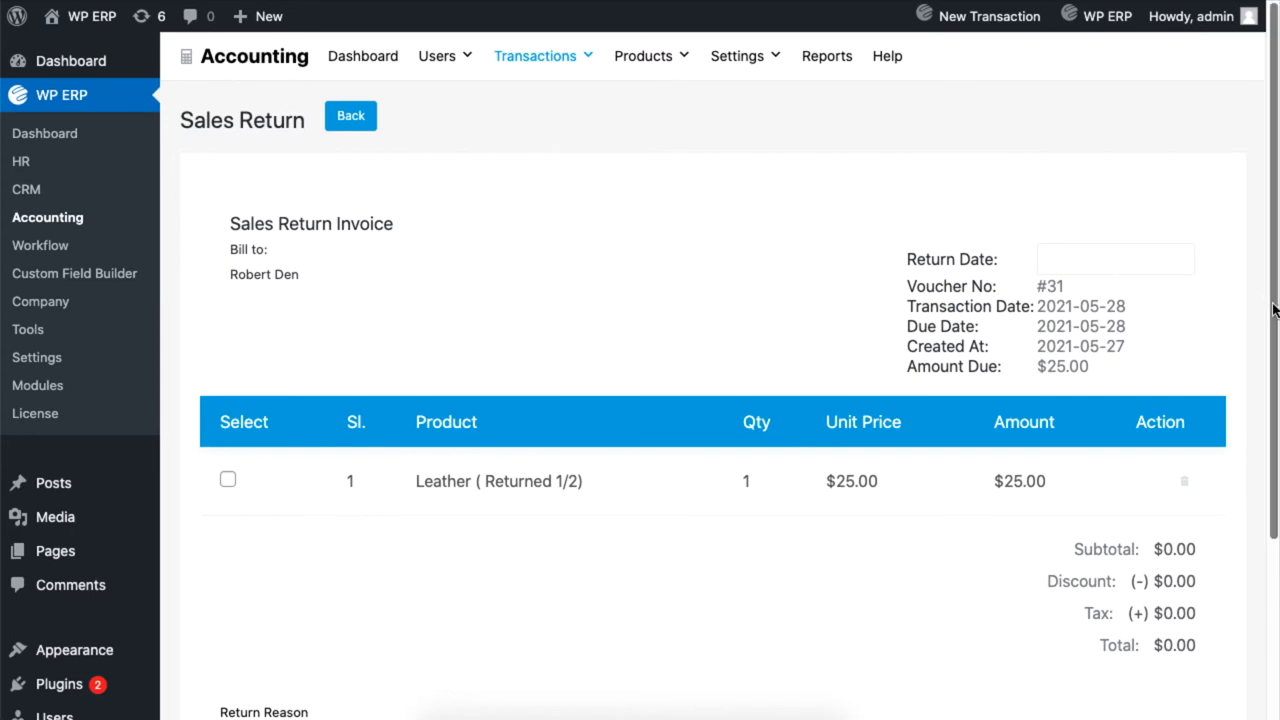
pyautogui.scroll(-3)
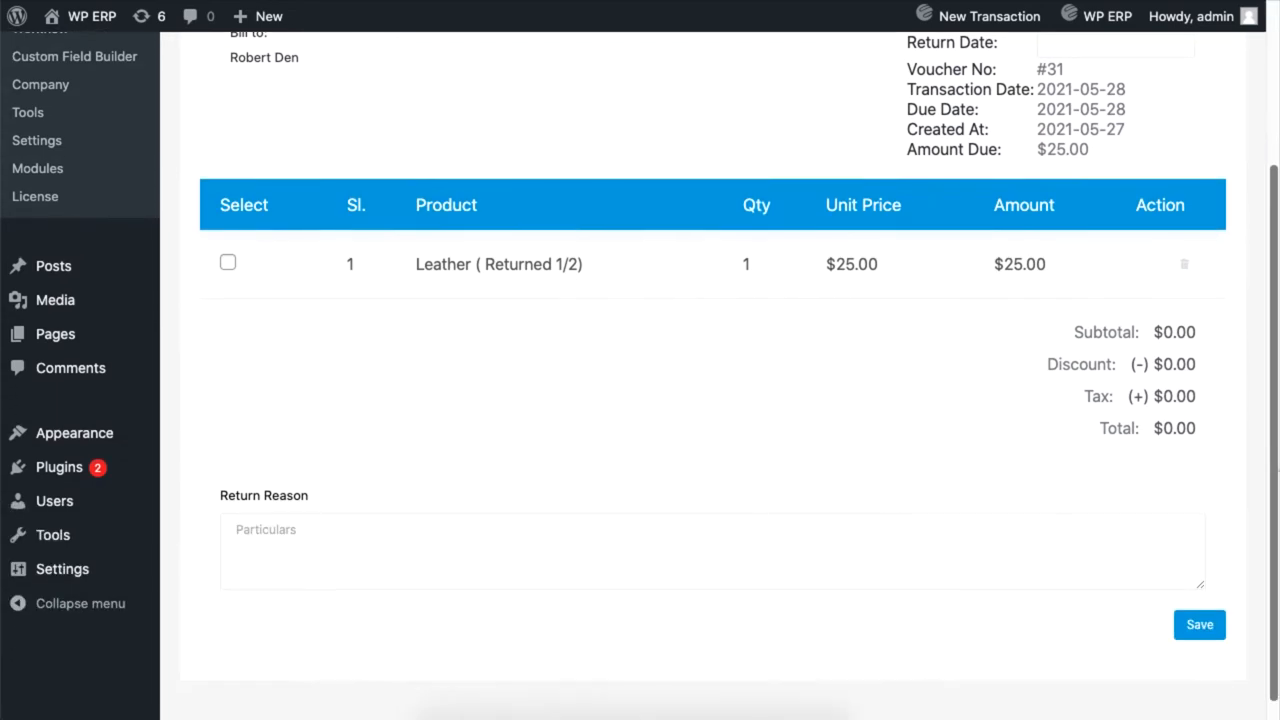
pyautogui.scroll(3)
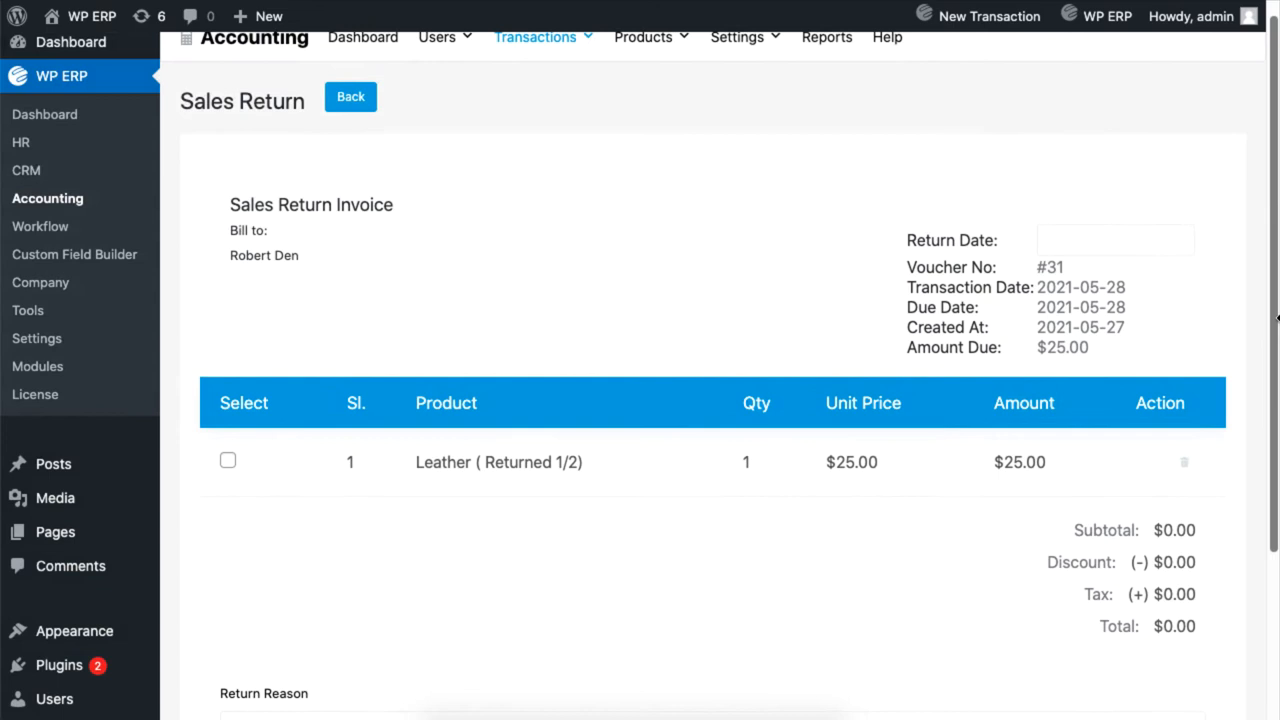
pyautogui.click(228, 460)
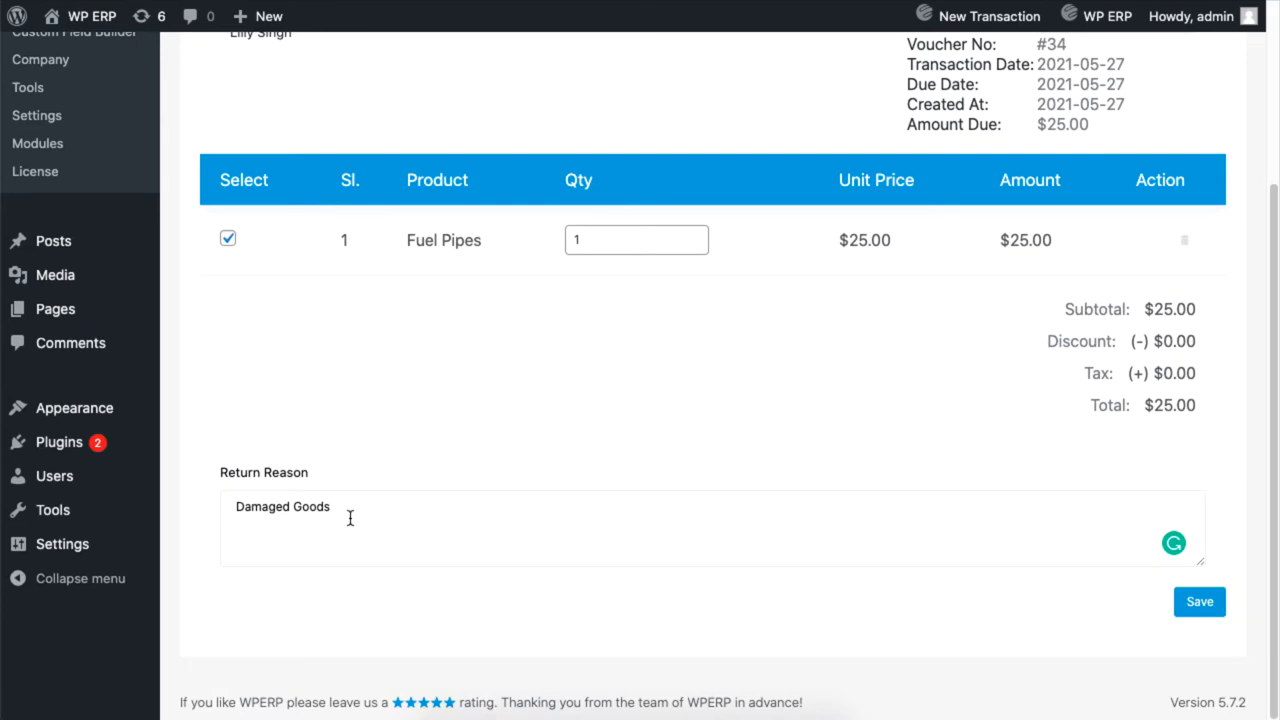
pyautogui.doubleClick(282, 506)
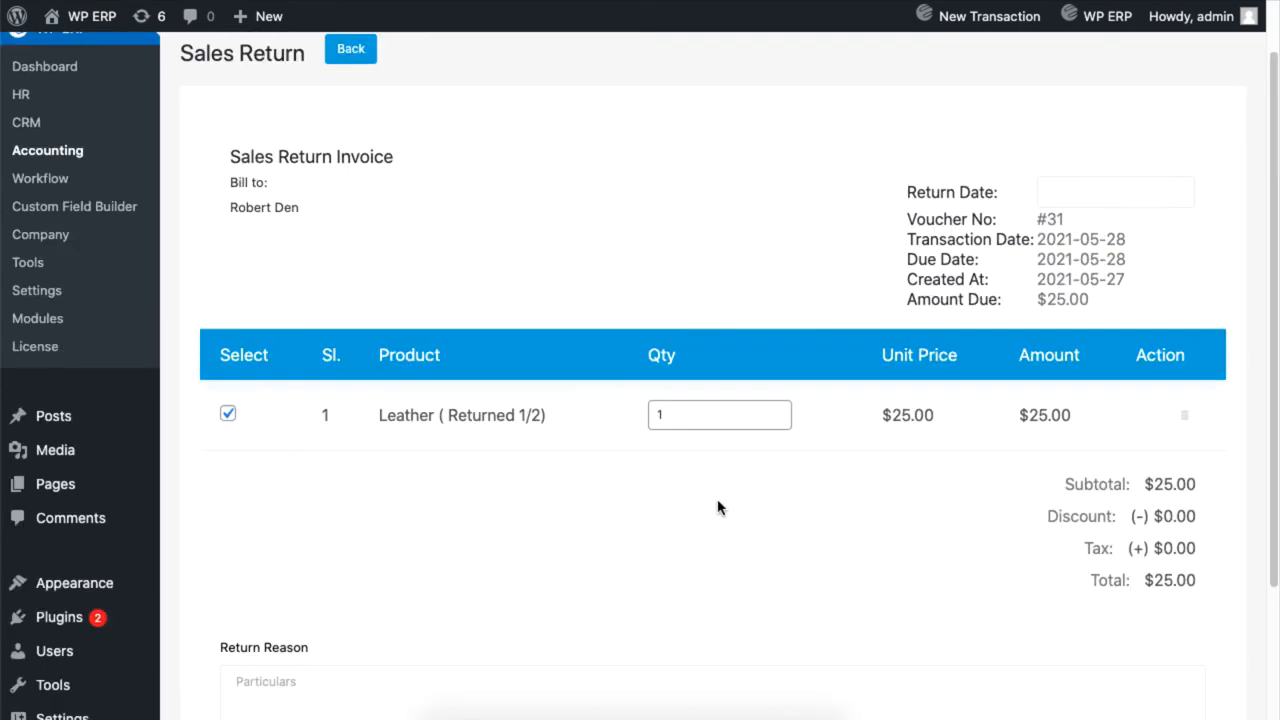
# Save the sales return and confirm it with Yes, Confirm!, creating voucher #33.
pyautogui.scroll(-3)
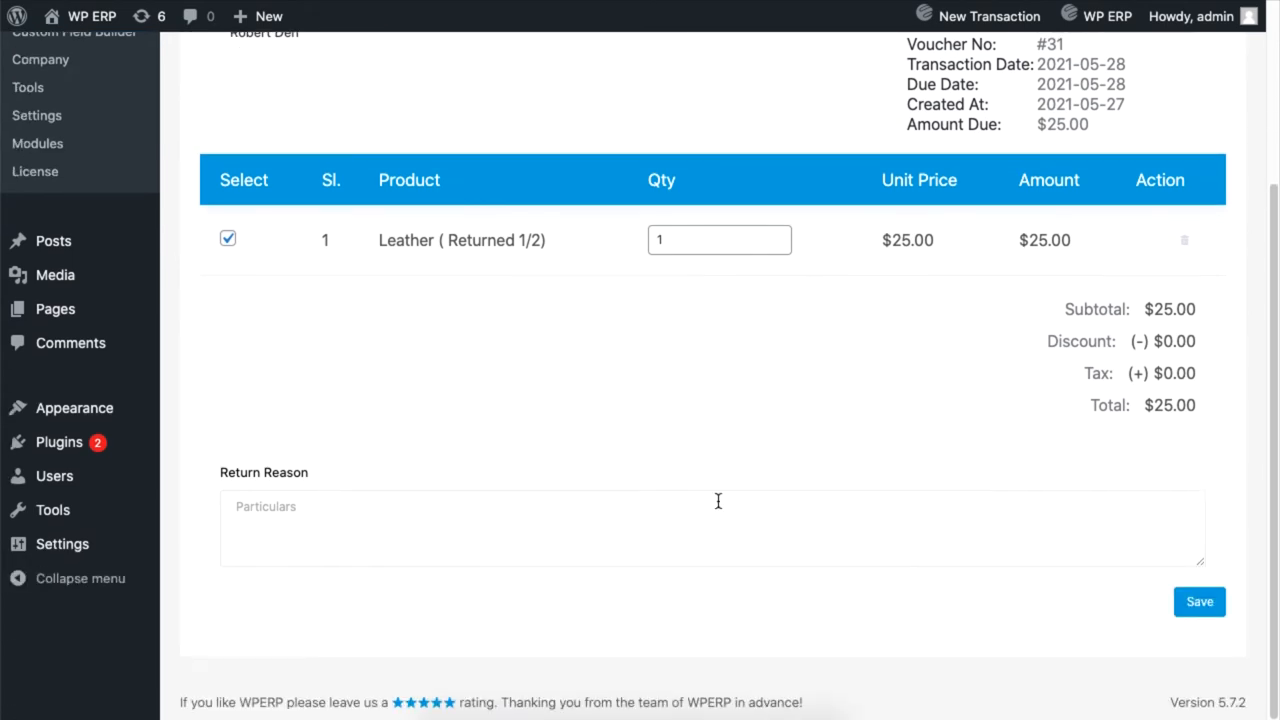
pyautogui.click(1198, 600)
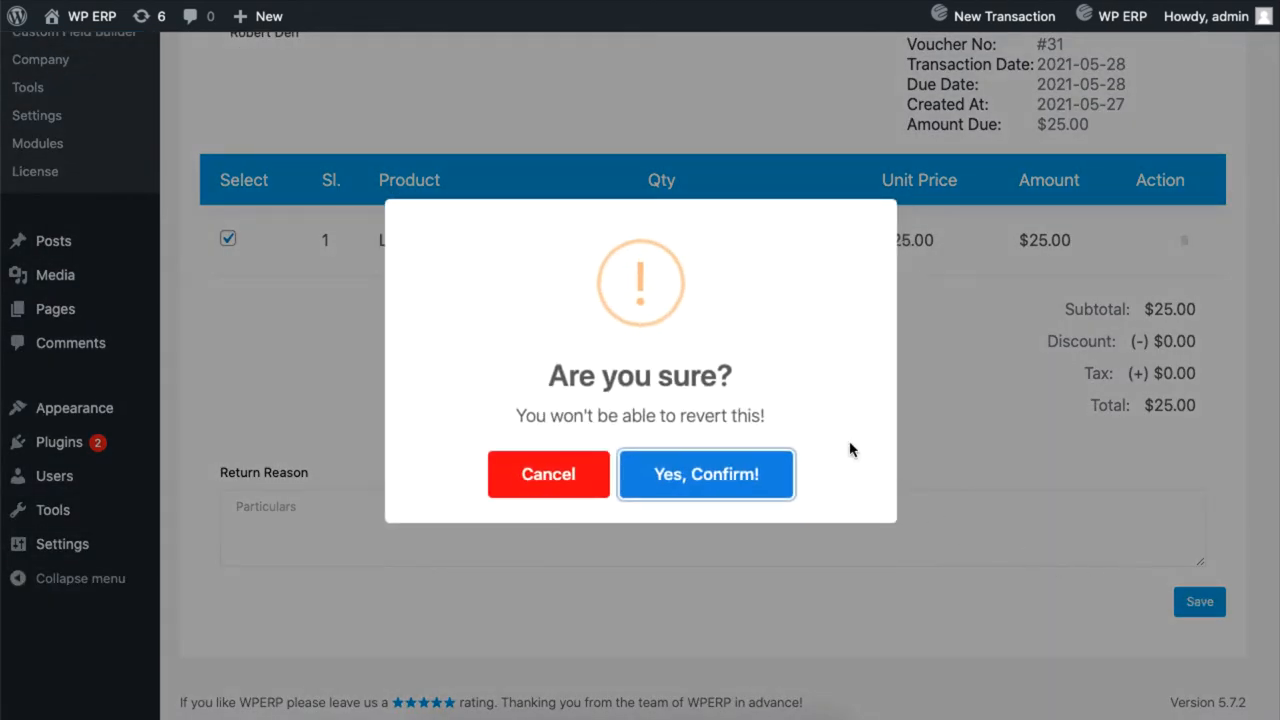
pyautogui.click(706, 474)
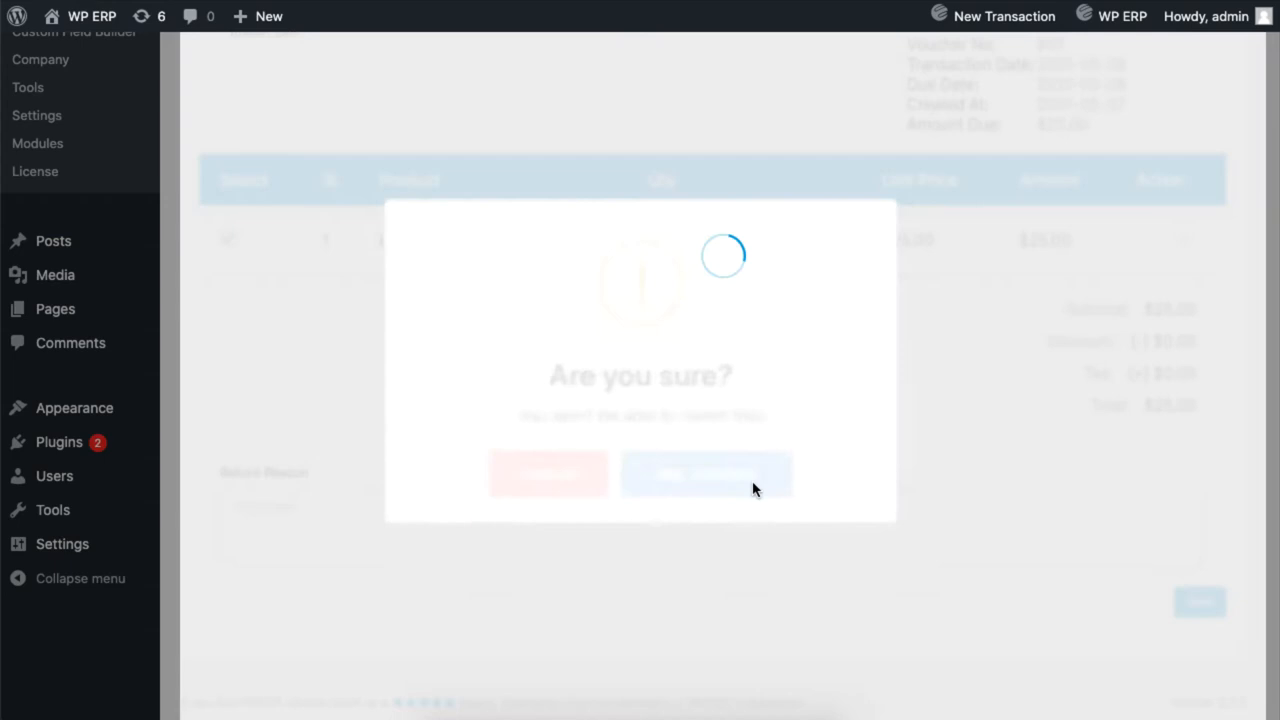
pyautogui.click(708, 472)
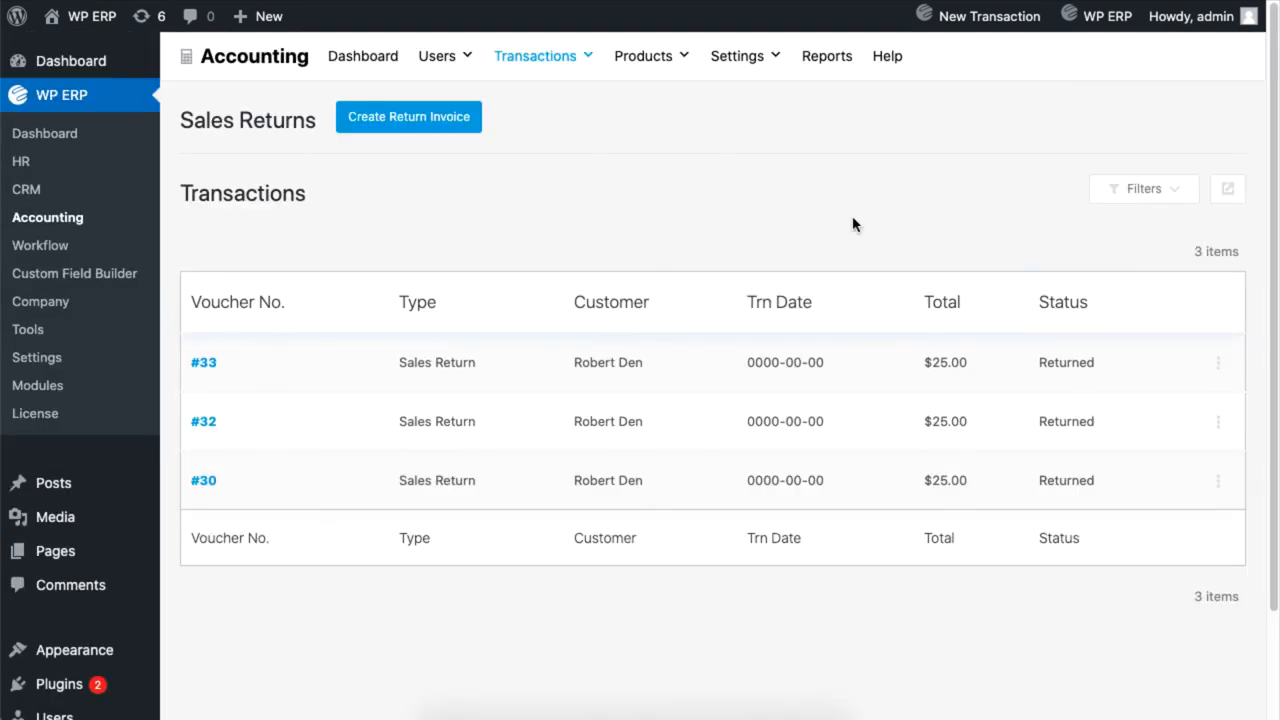
pyautogui.moveTo(408, 364)
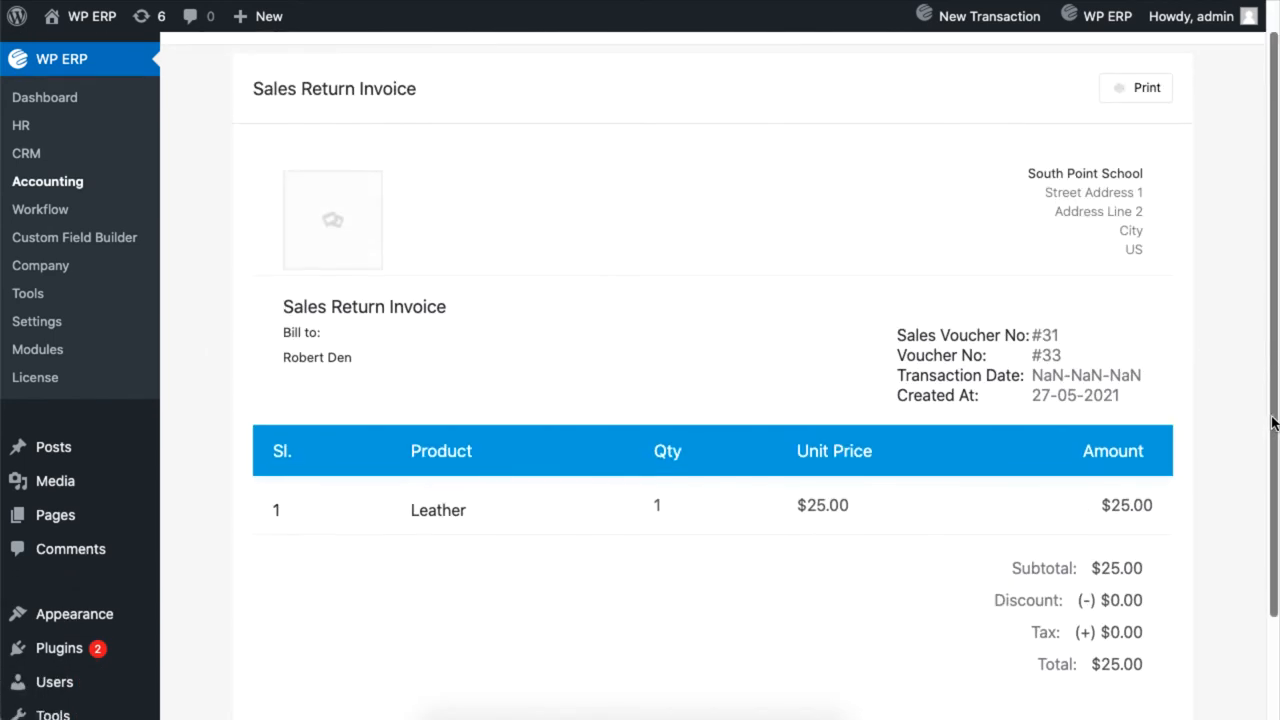
# Scroll the Sales Returns list to view voucher #33 against invoice #31.
pyautogui.scroll(-3)
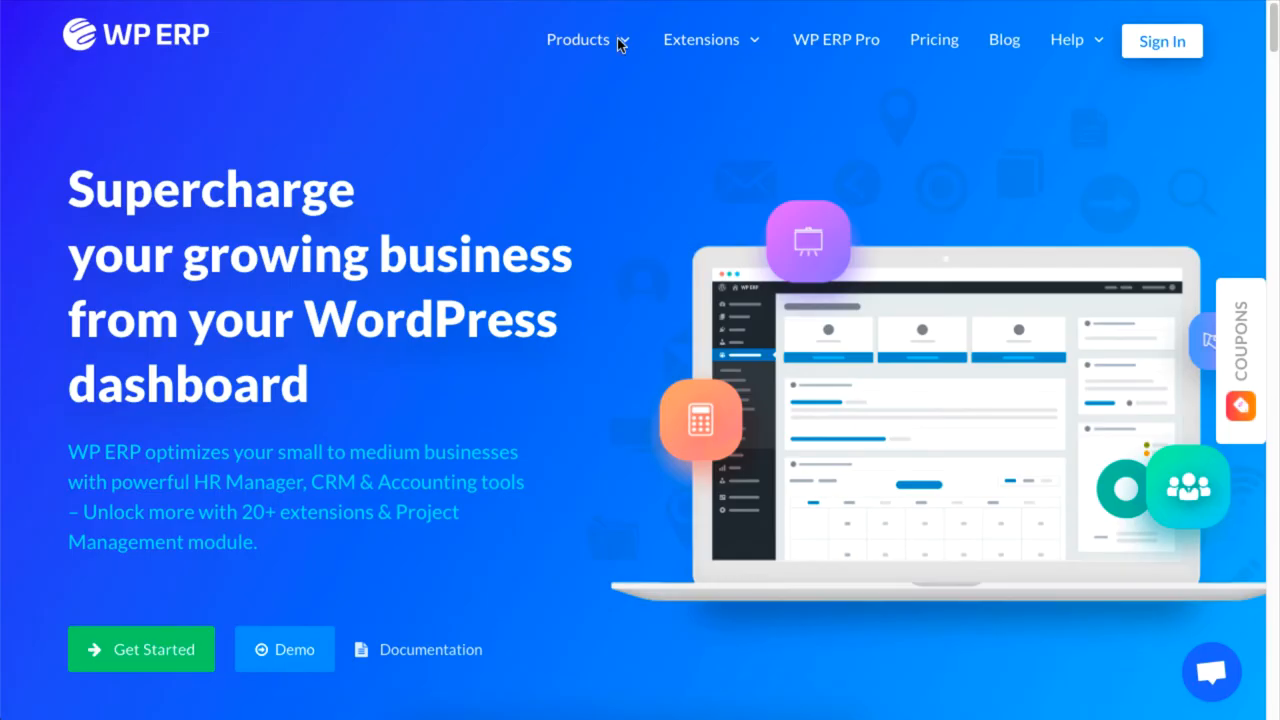
# Reach the Accounting Extensions product page from the site's Extensions menu.
pyautogui.click(578, 40)
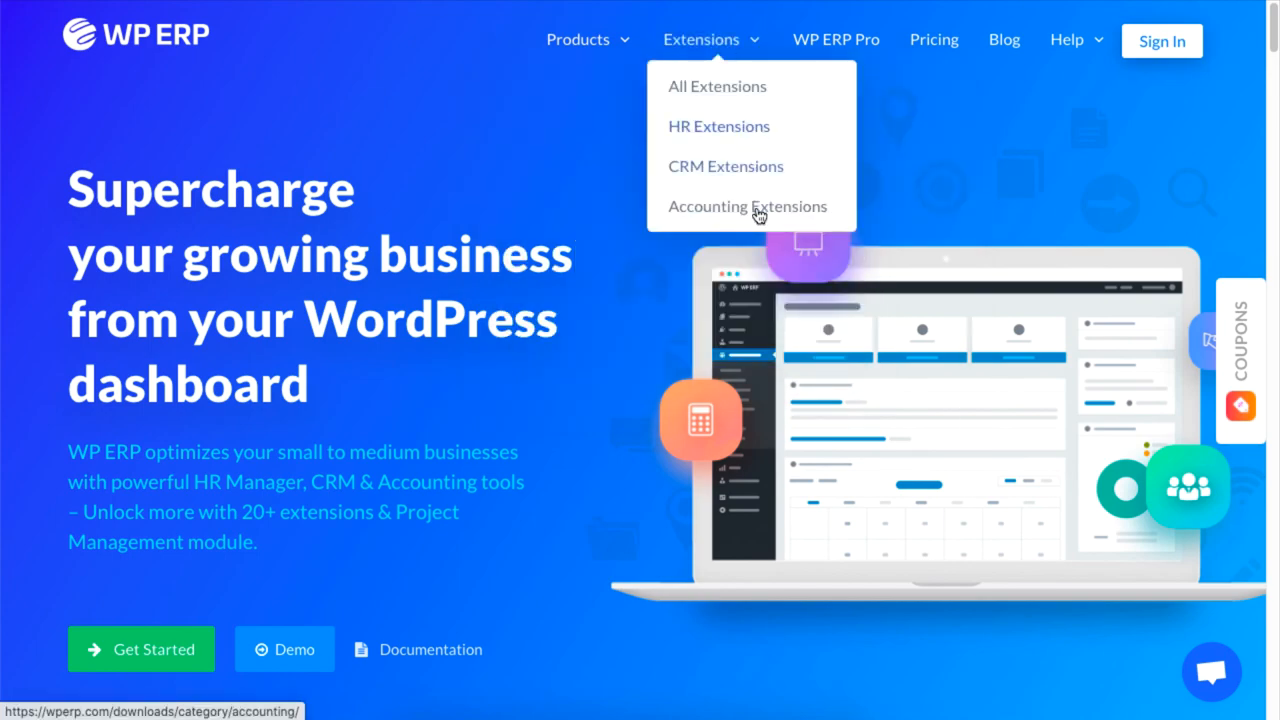
pyautogui.click(748, 206)
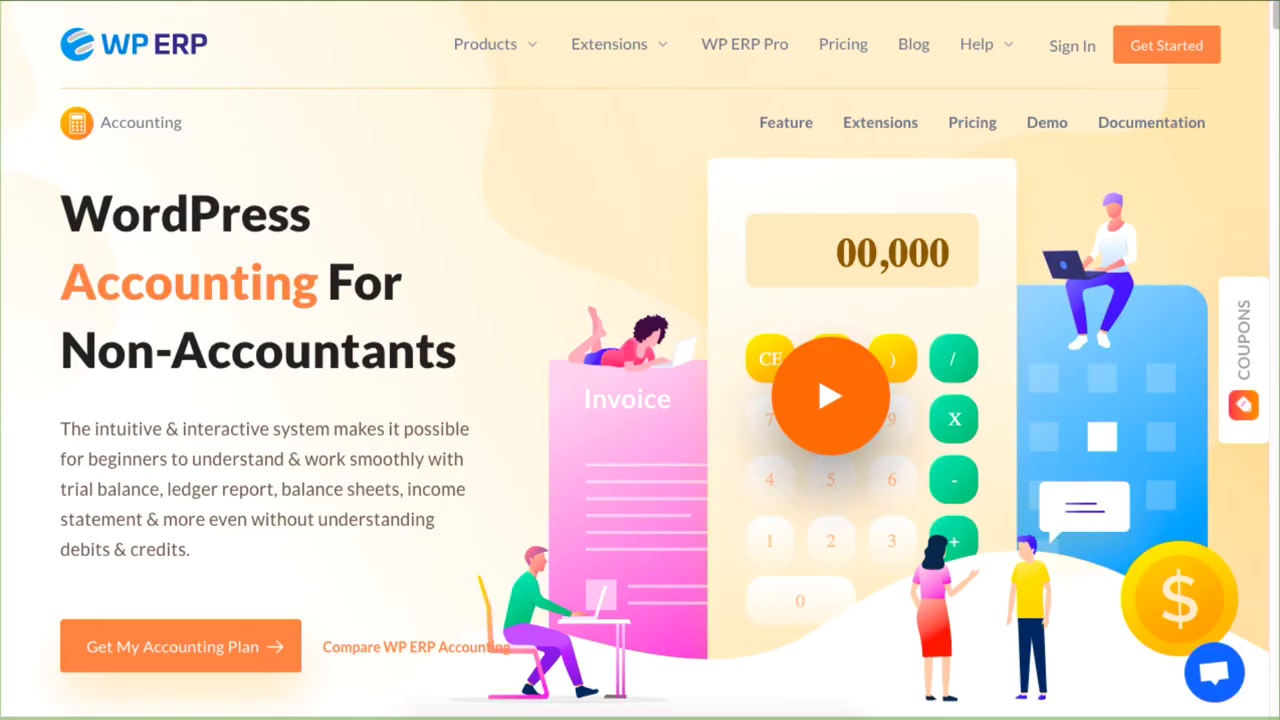